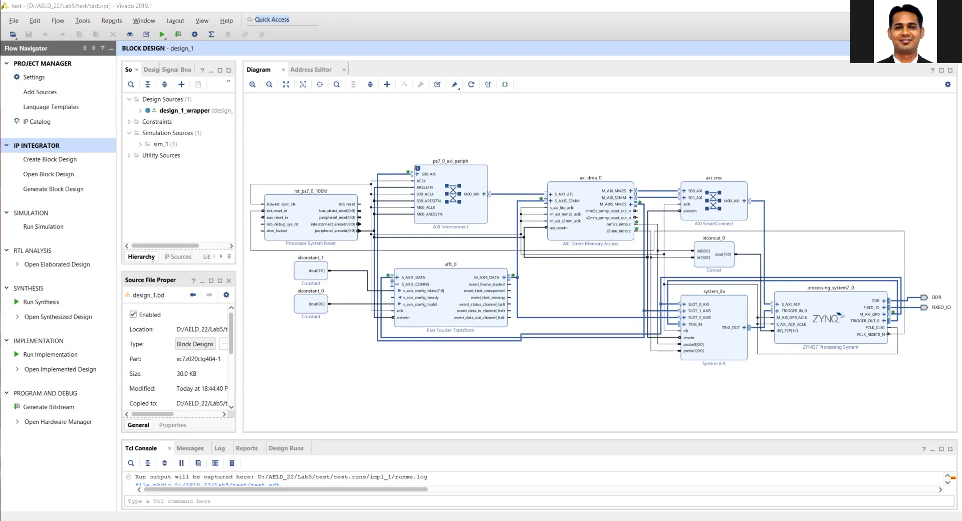
{"action": "mouse_move", "coordinate": [410, 221]}
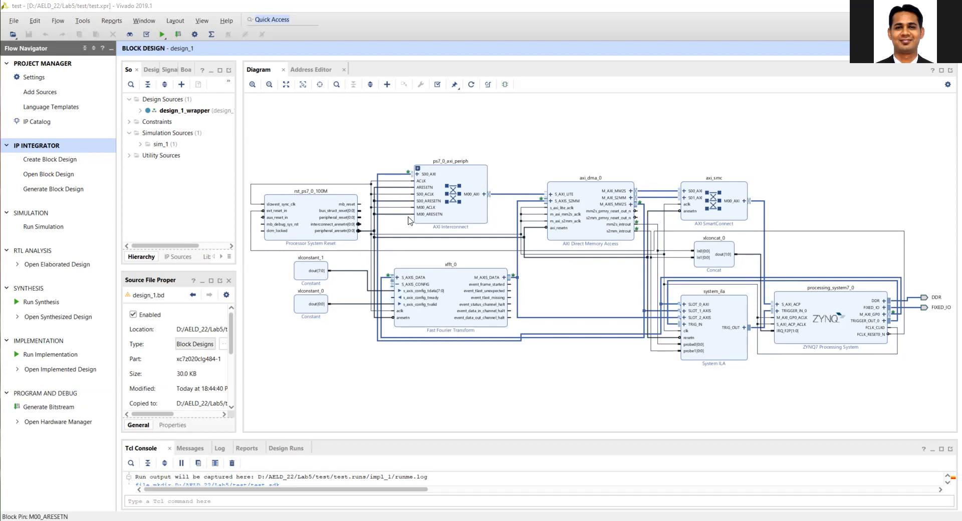
{"action": "mouse_move", "coordinate": [769, 316]}
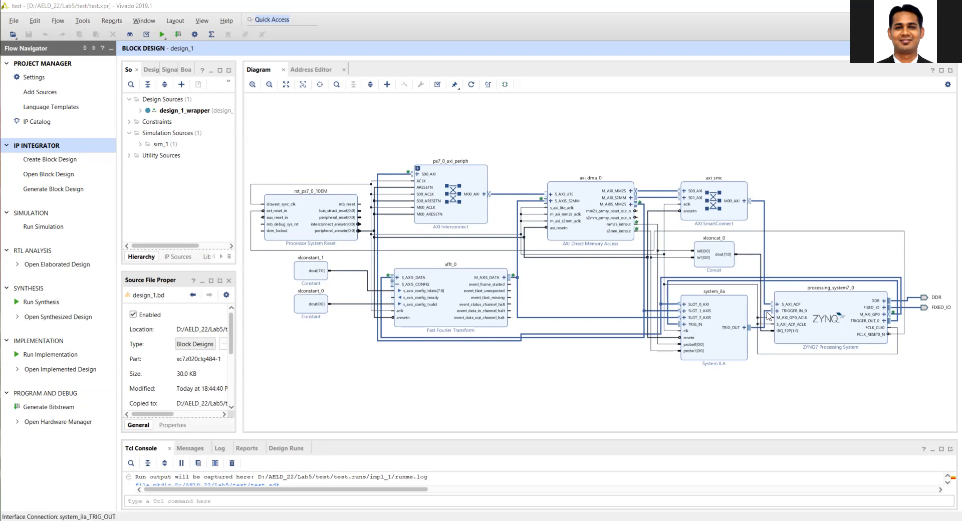
Step: Inspect the processor clock net, the FFT block and the Zynq processing system in the diagram
{"action": "left_click", "coordinate": [768, 327]}
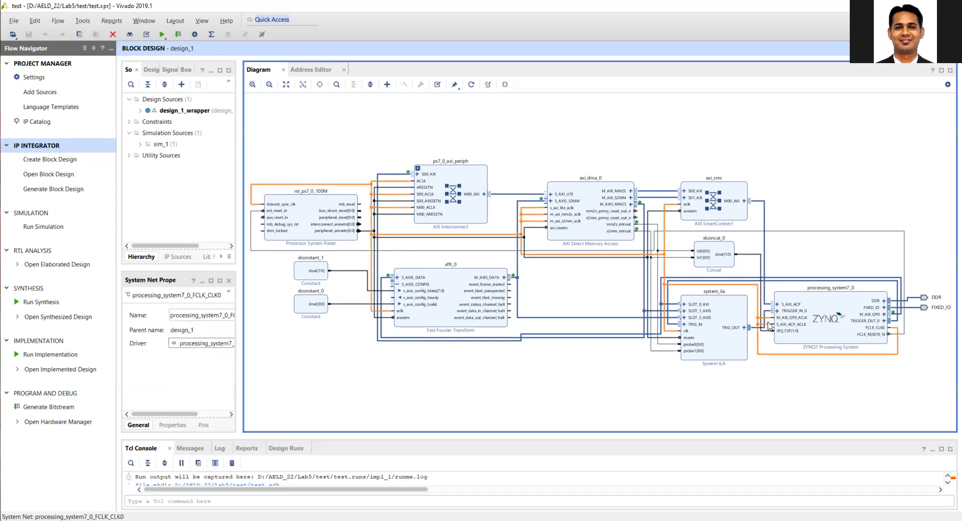
{"action": "mouse_move", "coordinate": [580, 190]}
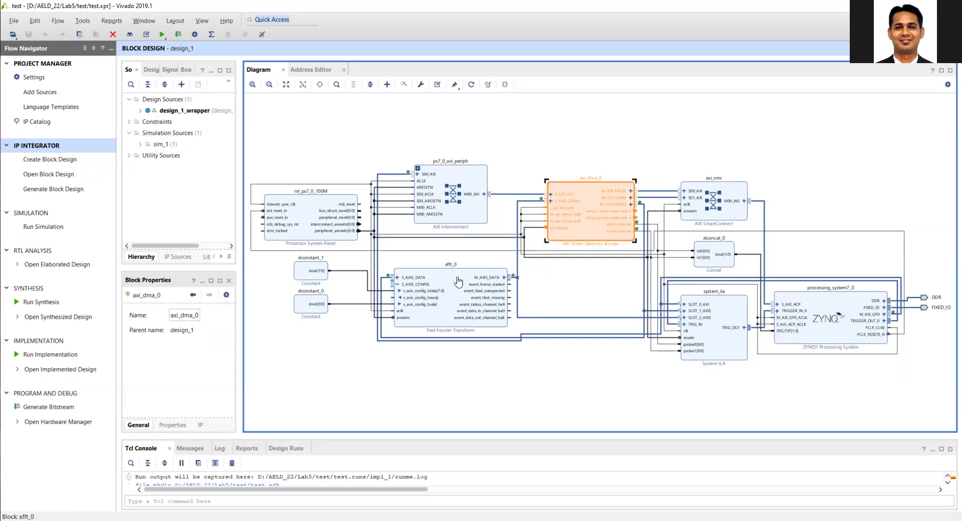
{"action": "left_click", "coordinate": [450, 297]}
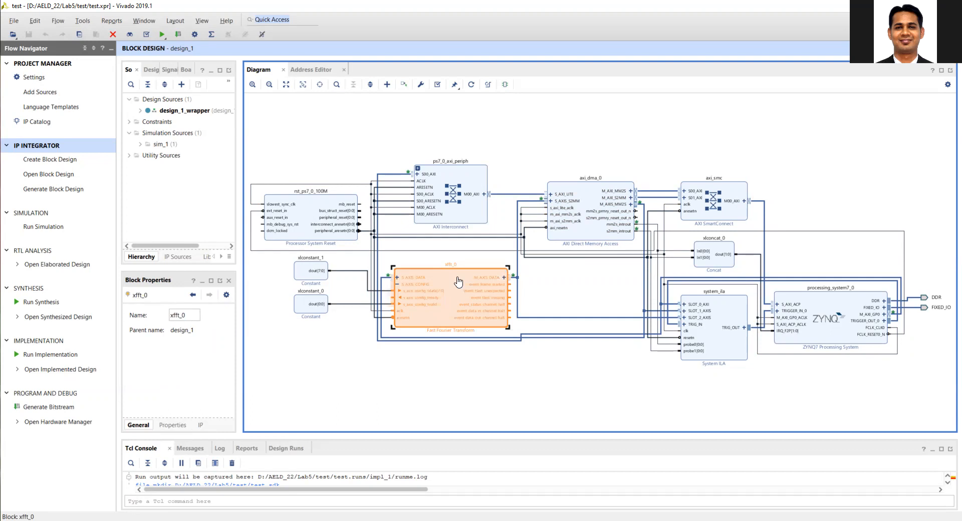
{"action": "mouse_move", "coordinate": [699, 307]}
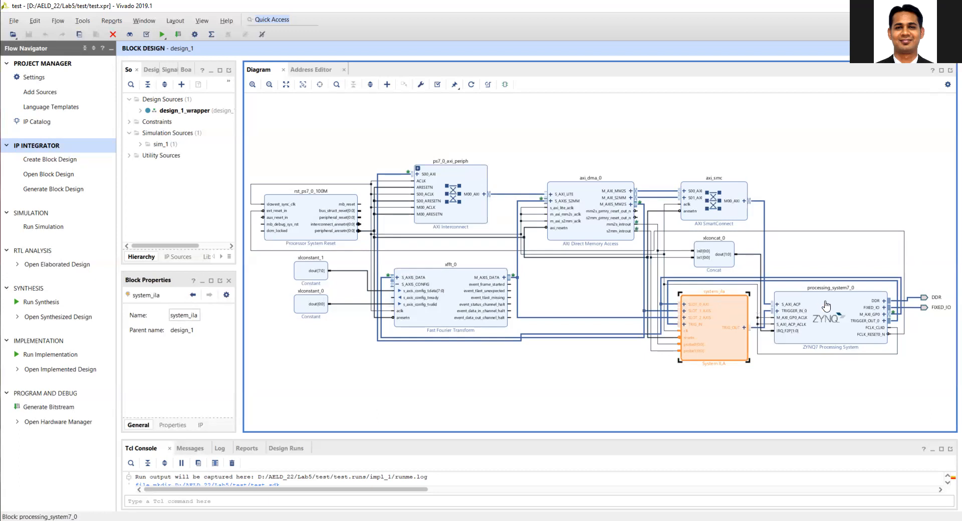
{"action": "mouse_move", "coordinate": [827, 305]}
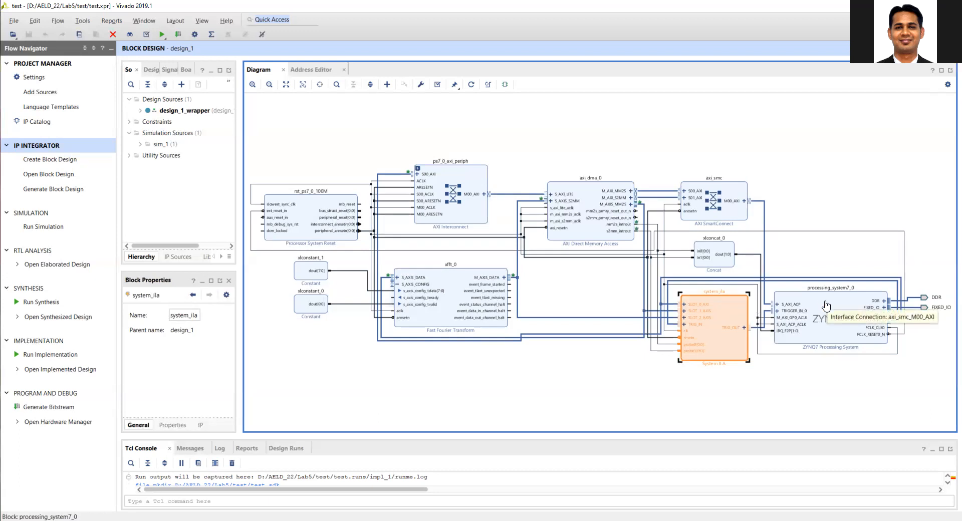
{"action": "left_click", "coordinate": [828, 305]}
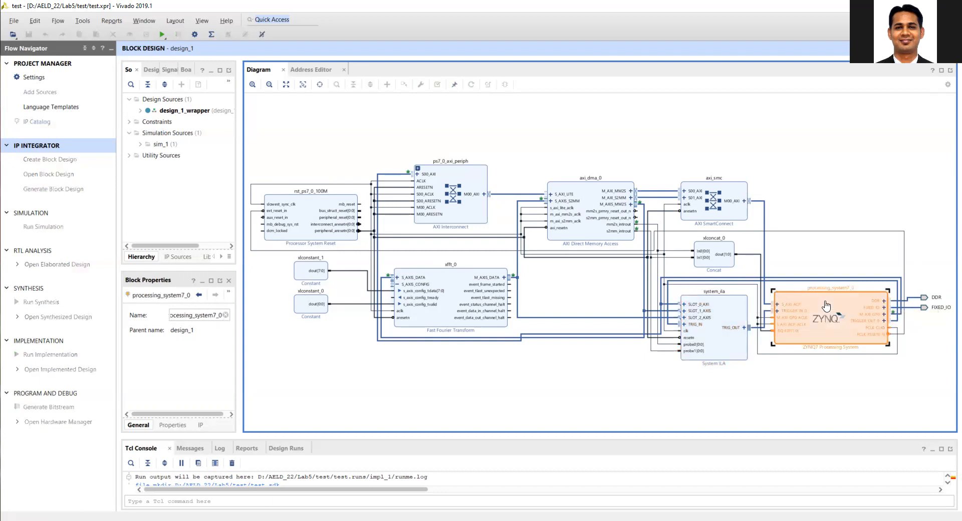
Step: In processing_system7_0's PS-PL Configuration, expand ACP Slave AXI Interface to review Tie off AxUSER
{"action": "double_click", "coordinate": [827, 313]}
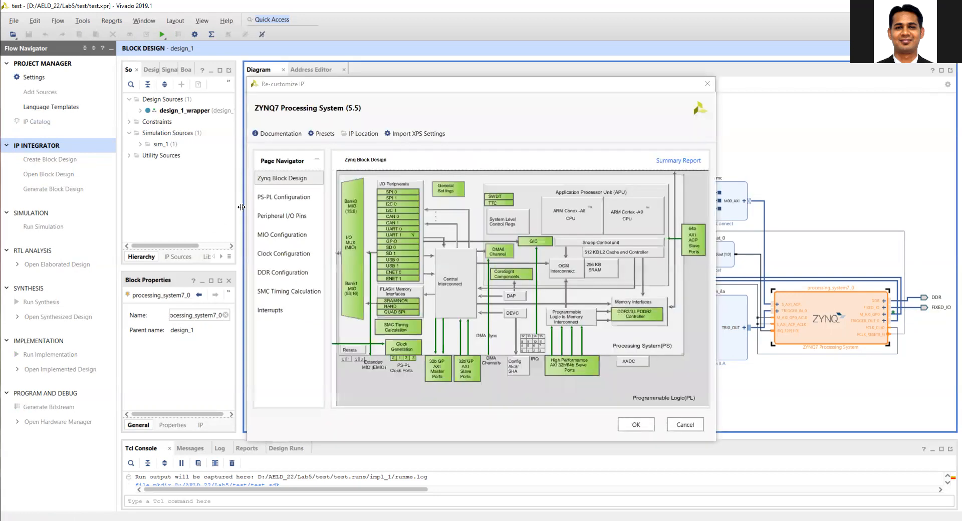
{"action": "left_click", "coordinate": [285, 196]}
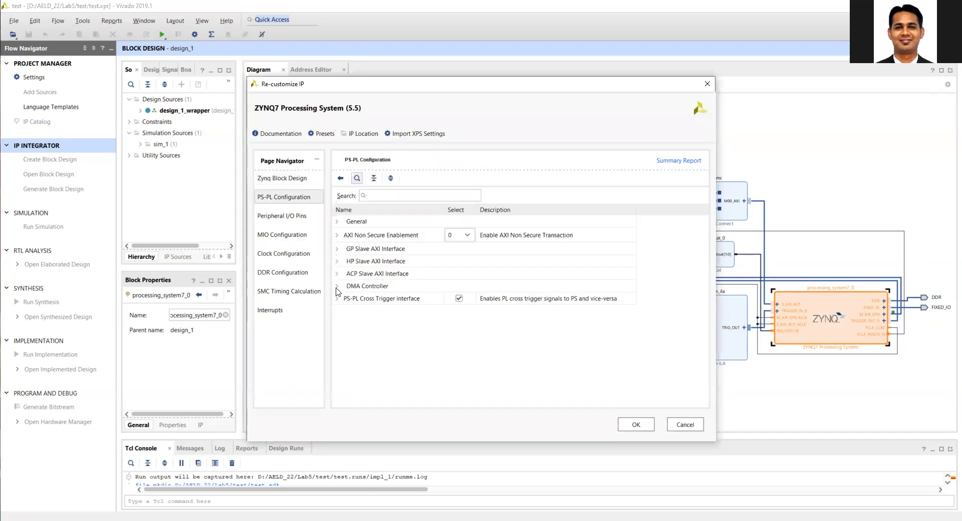
{"action": "left_click", "coordinate": [336, 274]}
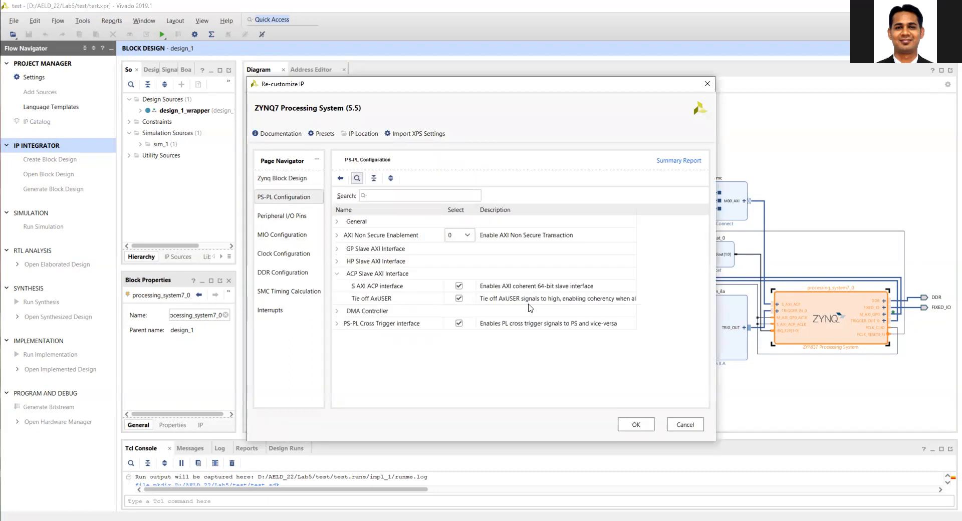
{"action": "left_click", "coordinate": [459, 298]}
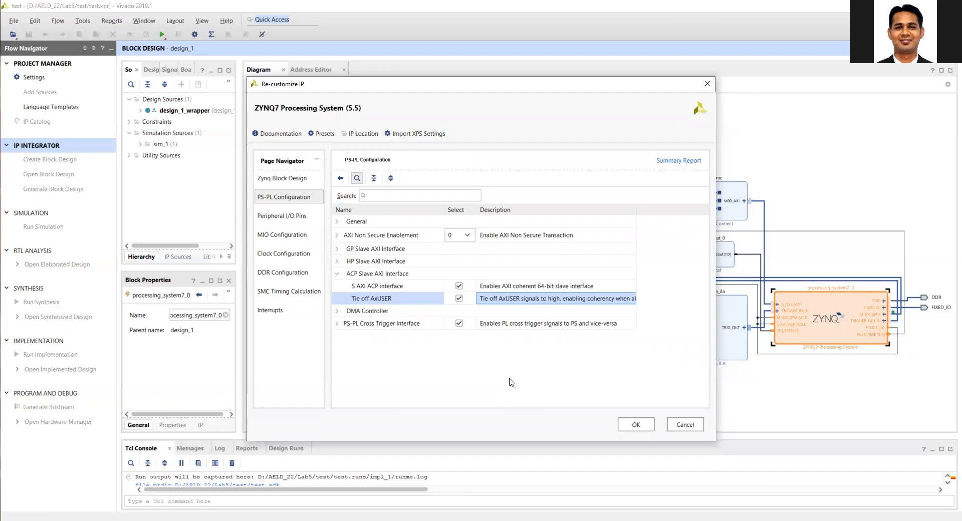
{"action": "mouse_move", "coordinate": [593, 388]}
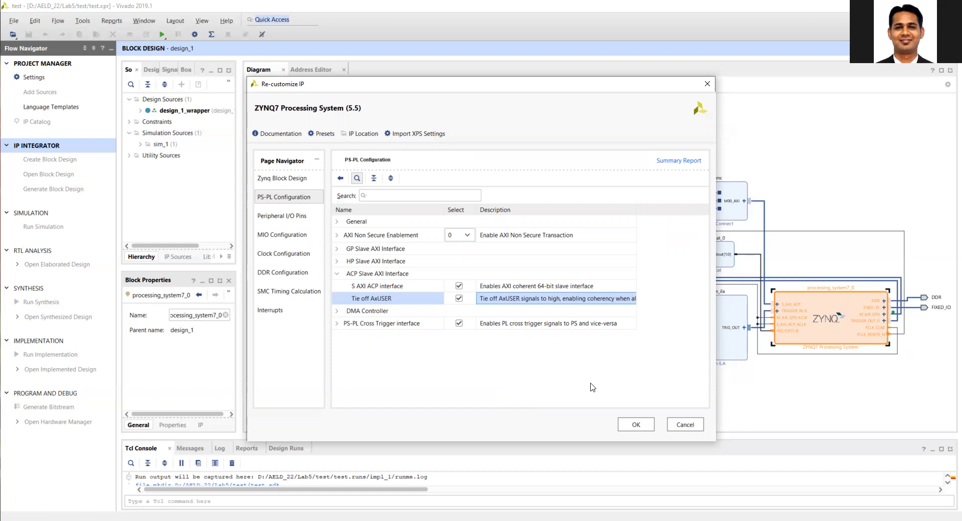
{"action": "mouse_move", "coordinate": [685, 424]}
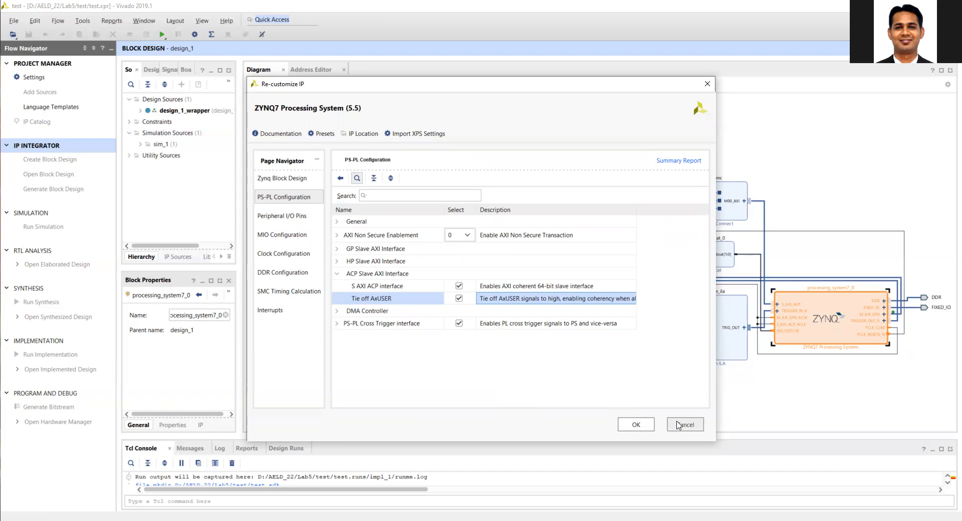
{"action": "mouse_move", "coordinate": [280, 310]}
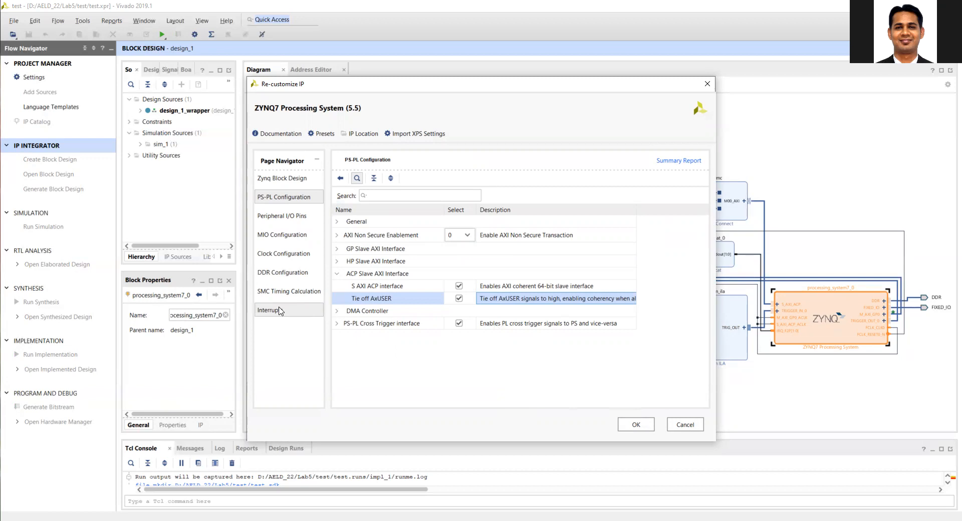
Step: On the Interrupts page, expand Fabric Interrupts and PL-PS Interrupt Ports to reveal IRQ_F2P
{"action": "left_click", "coordinate": [269, 310]}
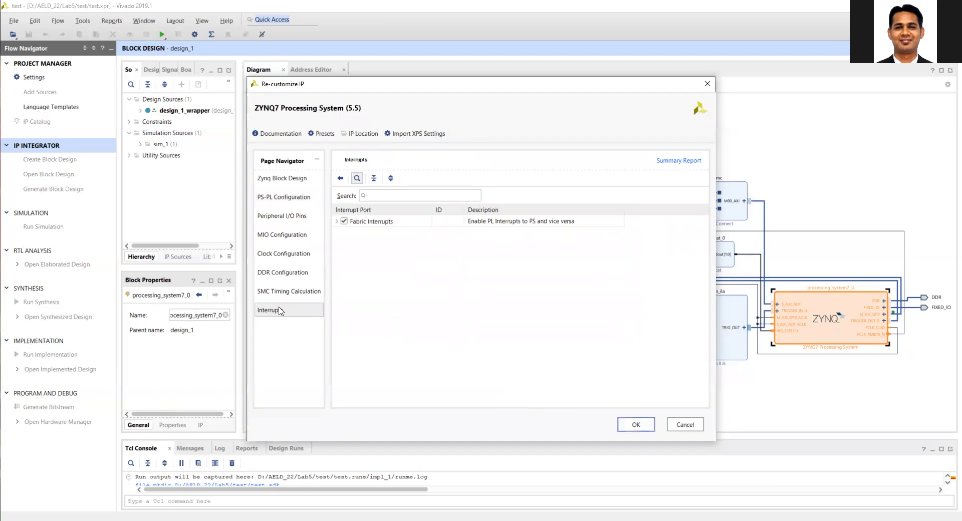
{"action": "left_click", "coordinate": [371, 221]}
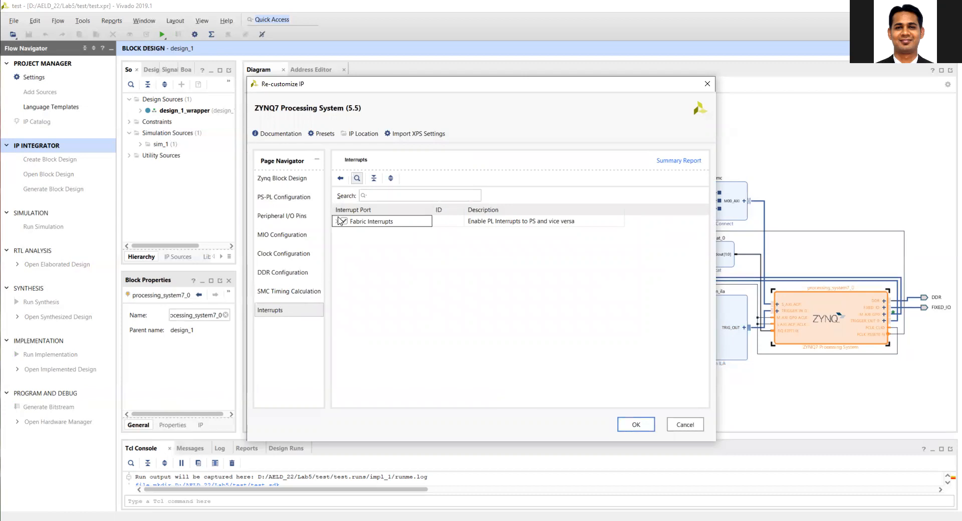
{"action": "left_click", "coordinate": [342, 221]}
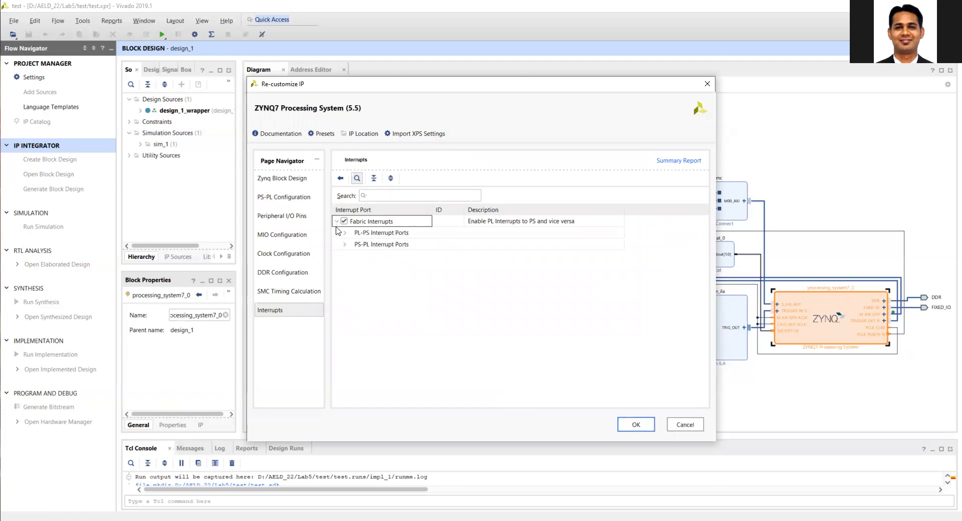
{"action": "left_click", "coordinate": [381, 232]}
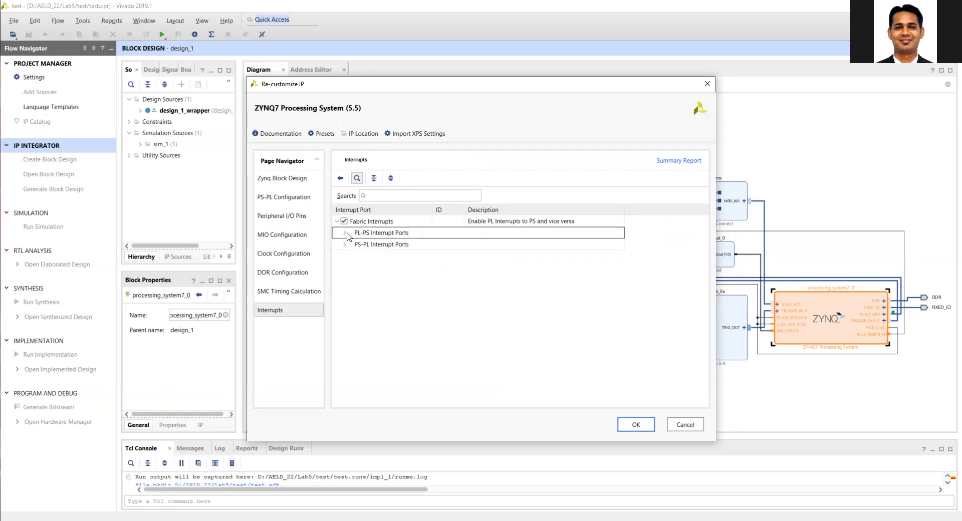
{"action": "left_click", "coordinate": [344, 232]}
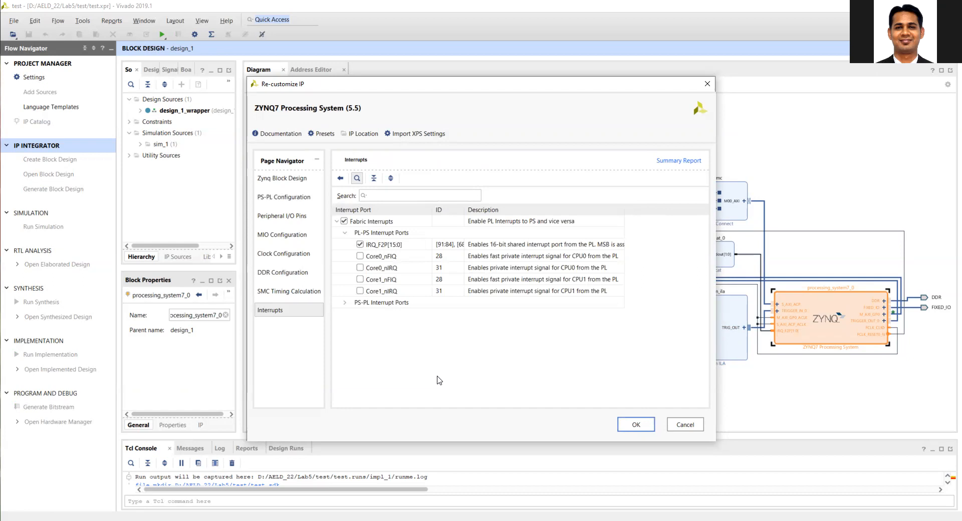
{"action": "left_click", "coordinate": [384, 245]}
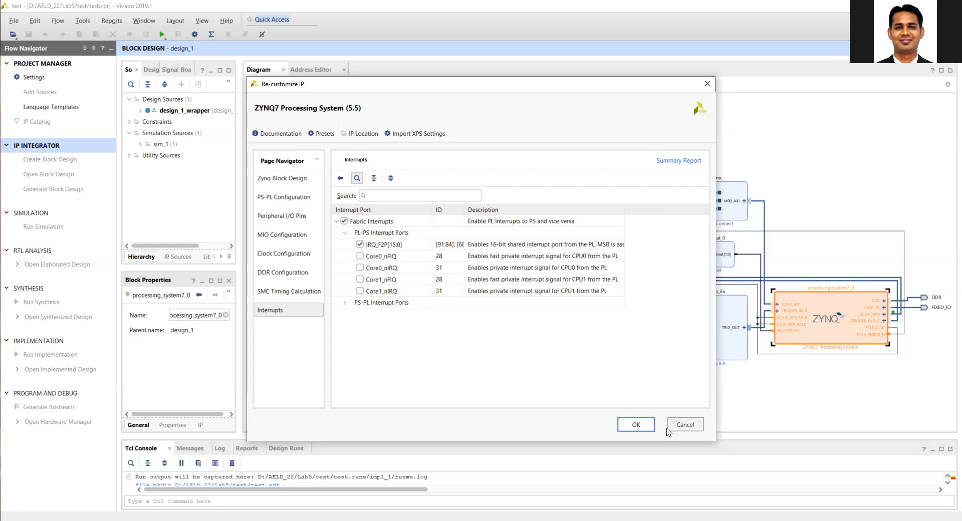
{"action": "left_click", "coordinate": [636, 424]}
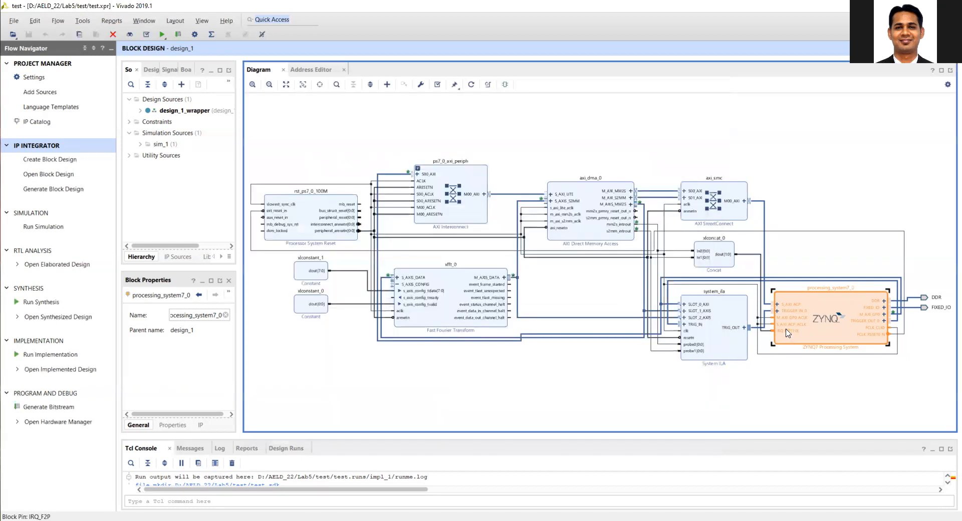
{"action": "left_click", "coordinate": [780, 331]}
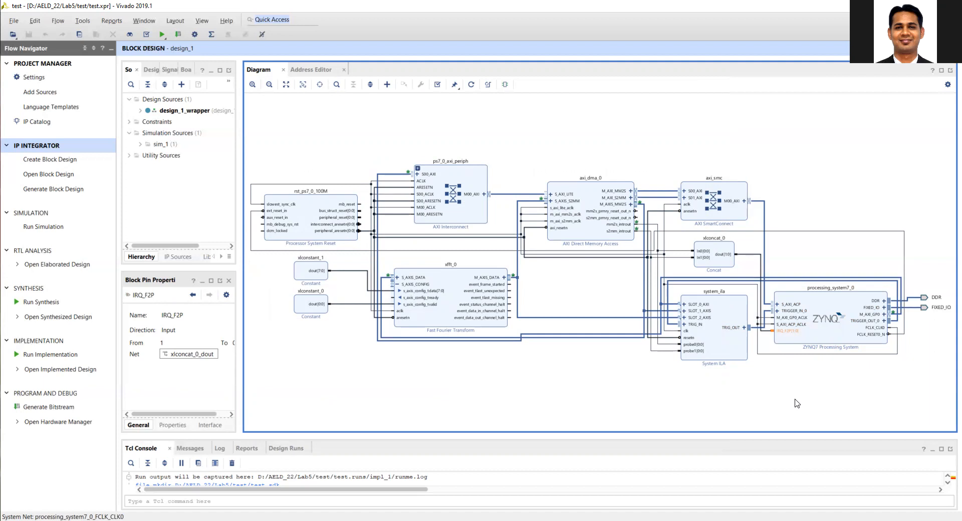
{"action": "mouse_move", "coordinate": [706, 250]}
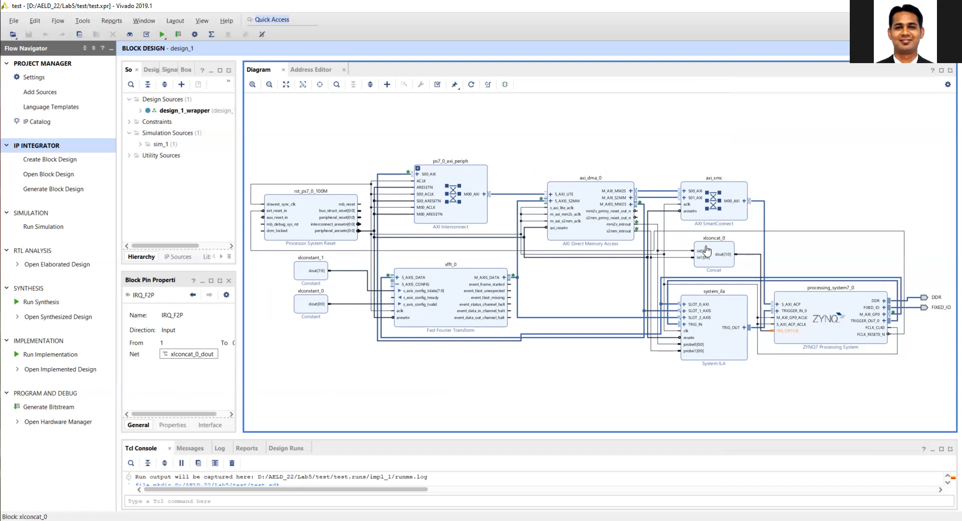
{"action": "left_click", "coordinate": [713, 254]}
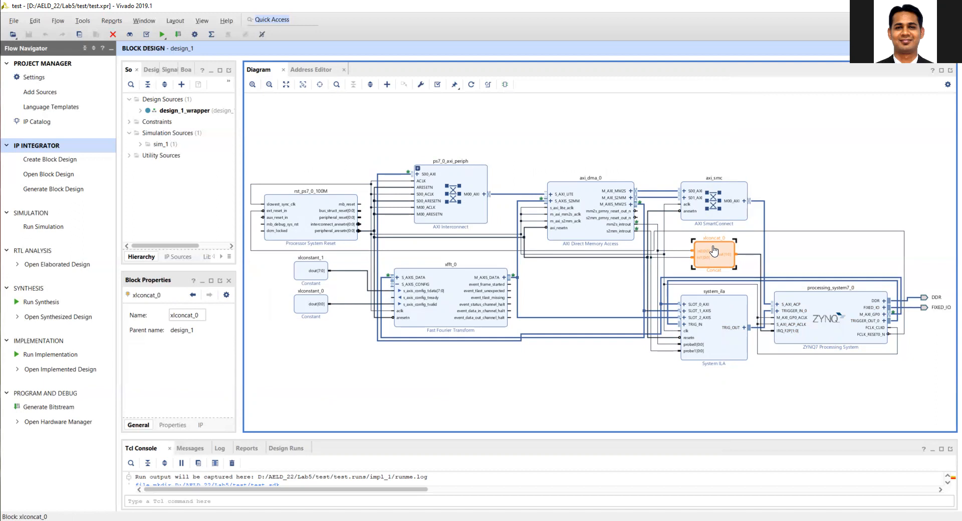
{"action": "mouse_move", "coordinate": [683, 255]}
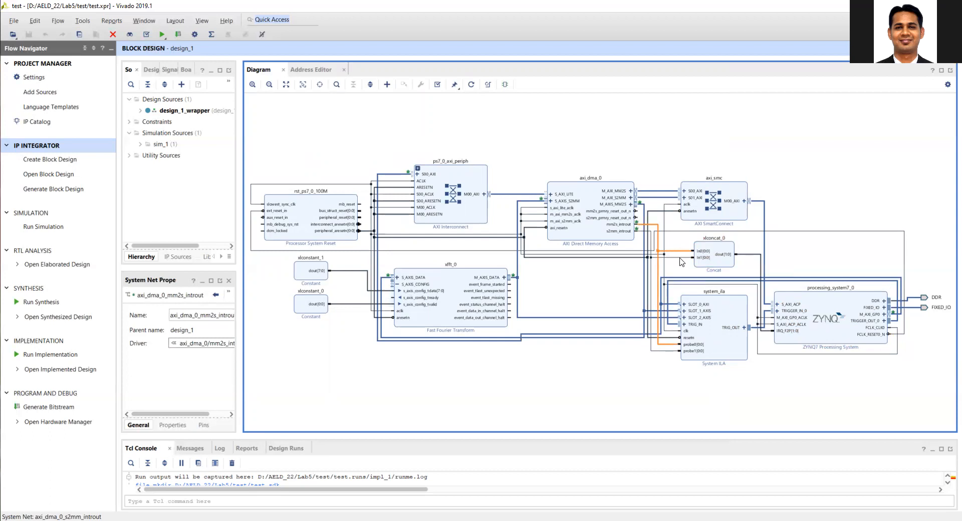
{"action": "mouse_move", "coordinate": [680, 262]}
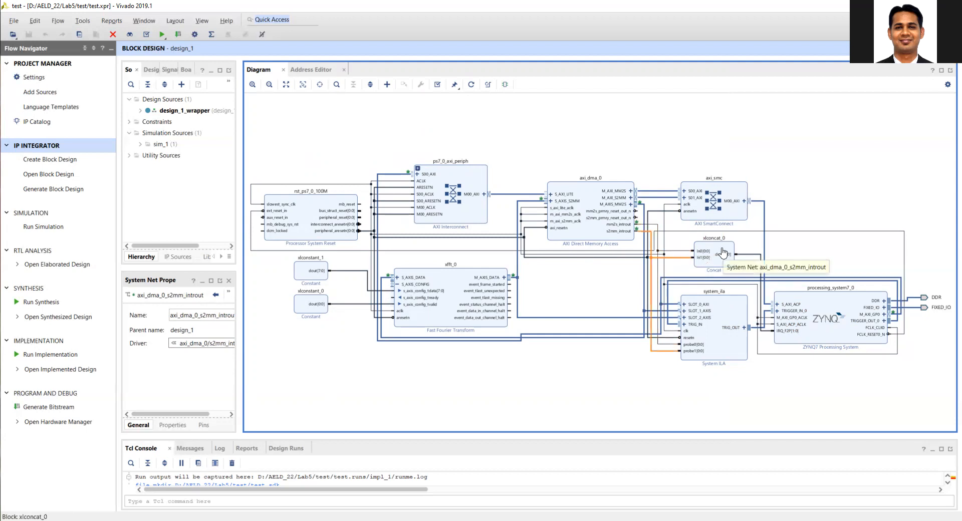
{"action": "left_click", "coordinate": [713, 251]}
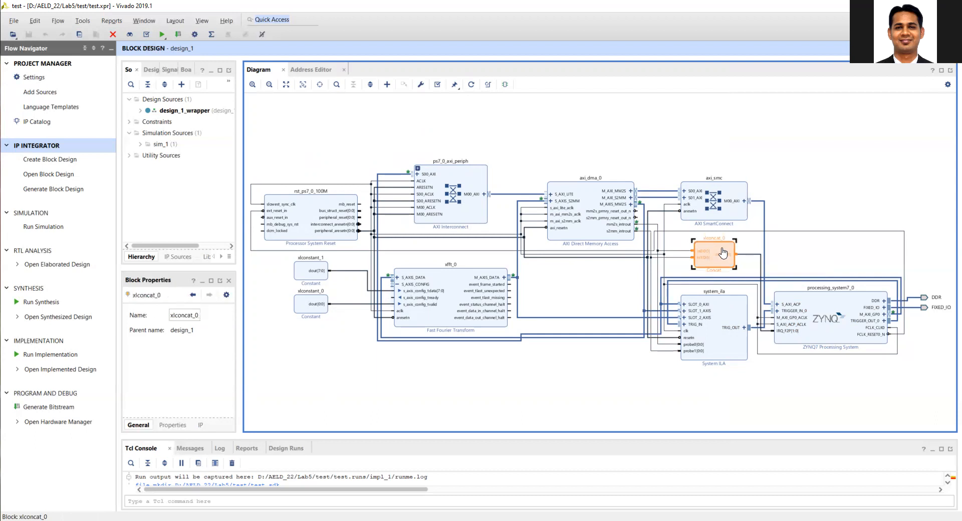
{"action": "mouse_move", "coordinate": [757, 257]}
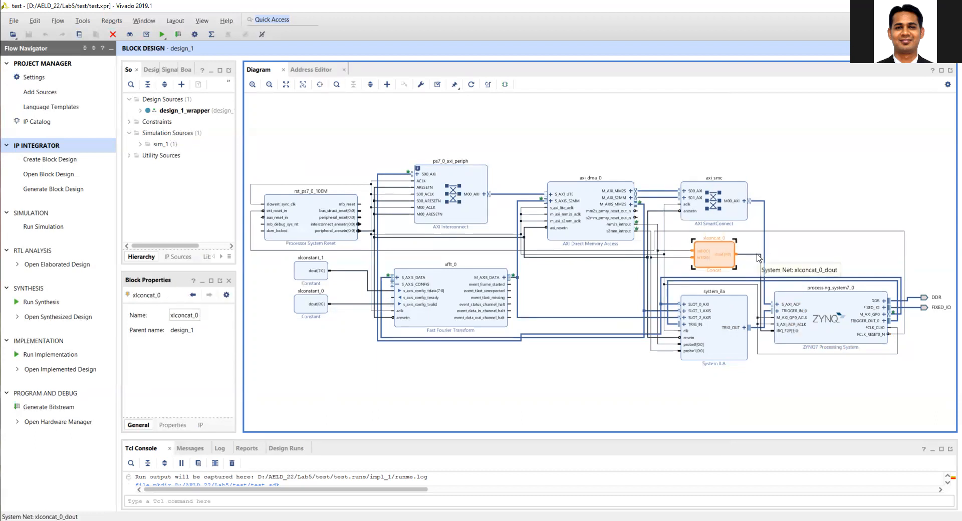
{"action": "left_click", "coordinate": [754, 258]}
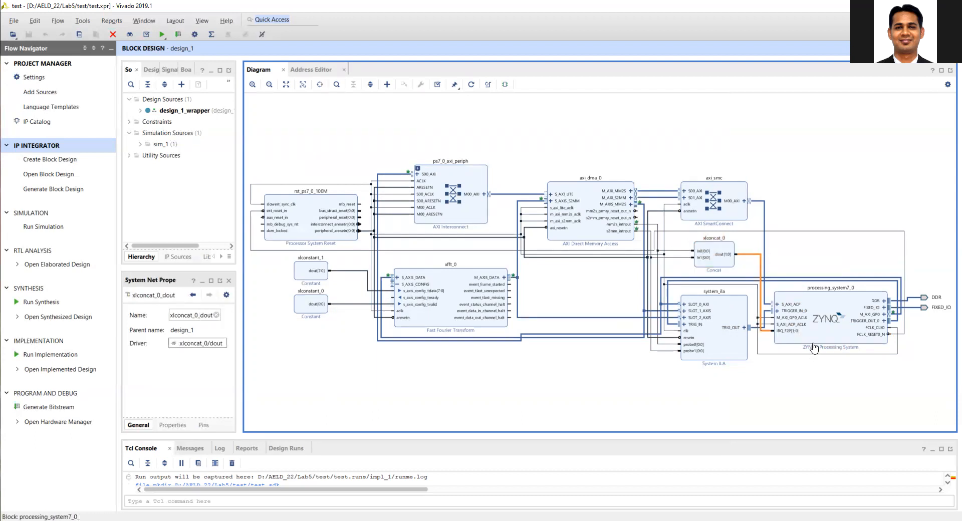
{"action": "mouse_move", "coordinate": [814, 342]}
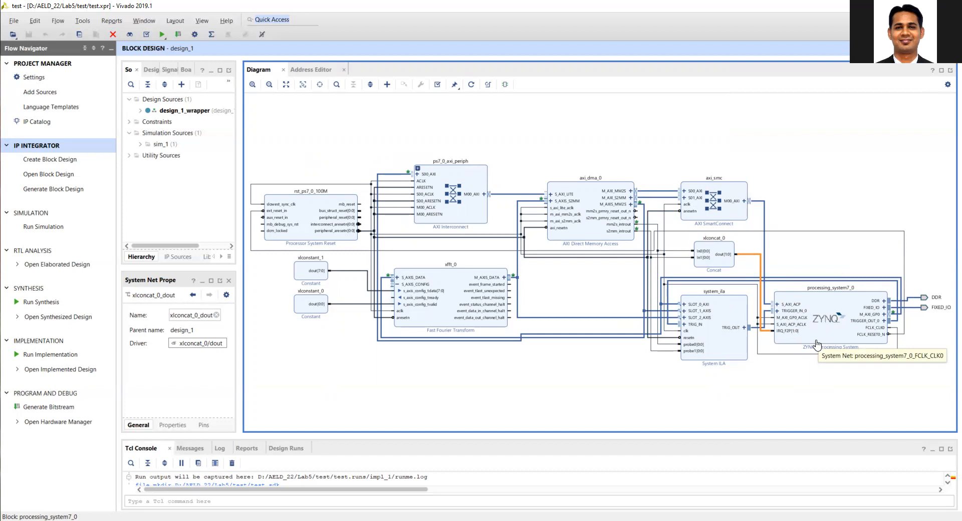
{"action": "mouse_move", "coordinate": [719, 343]}
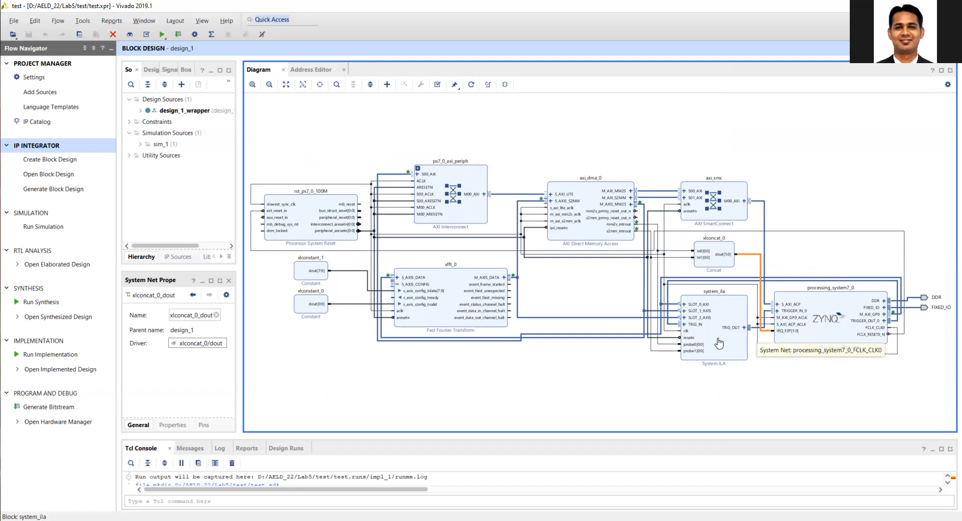
{"action": "left_click", "coordinate": [713, 328]}
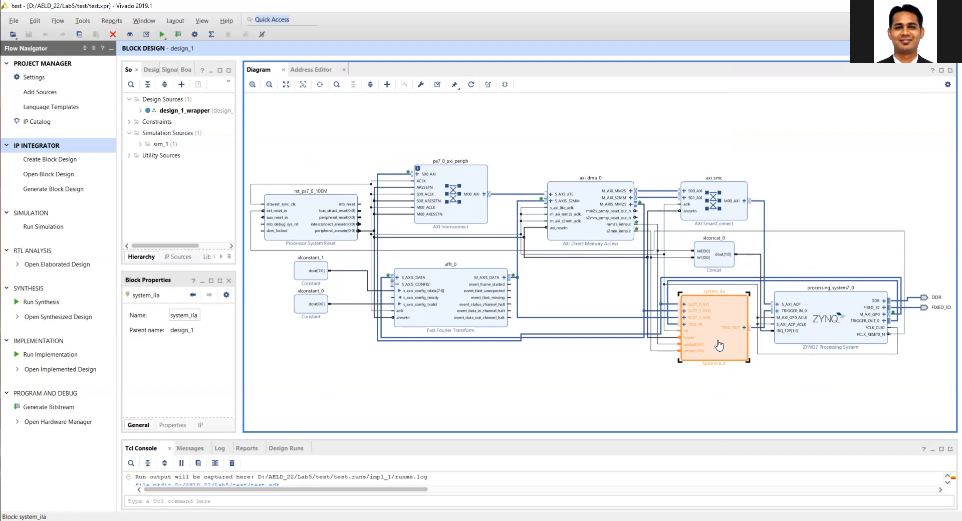
{"action": "mouse_move", "coordinate": [651, 279]}
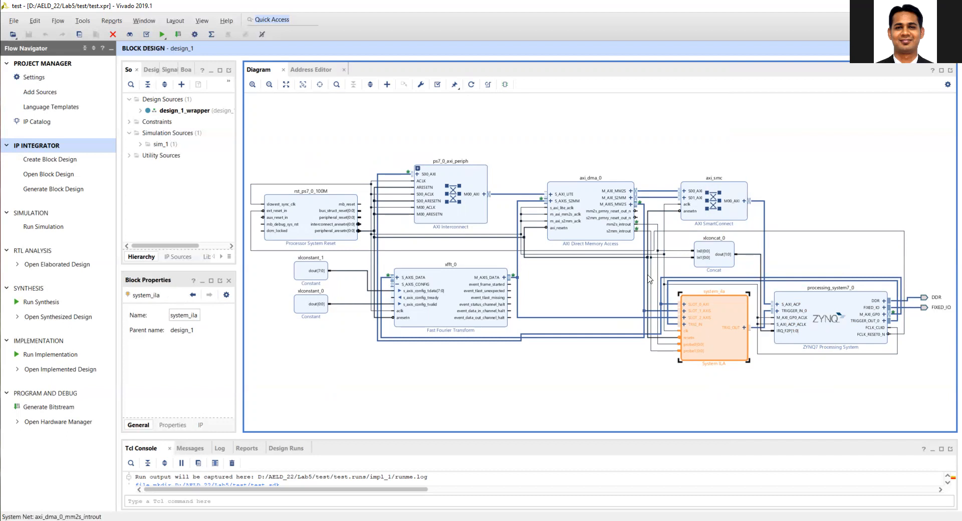
{"action": "left_click", "coordinate": [653, 227]}
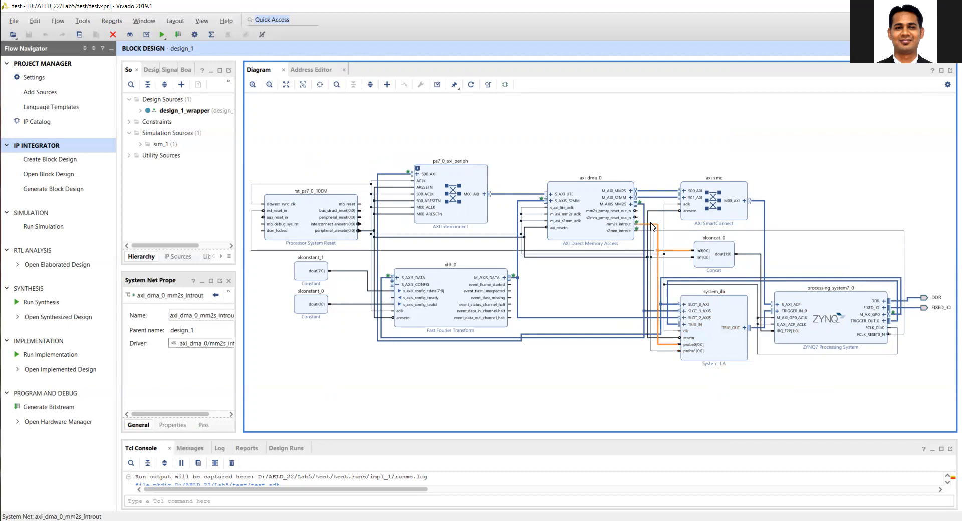
{"action": "left_click", "coordinate": [650, 232]}
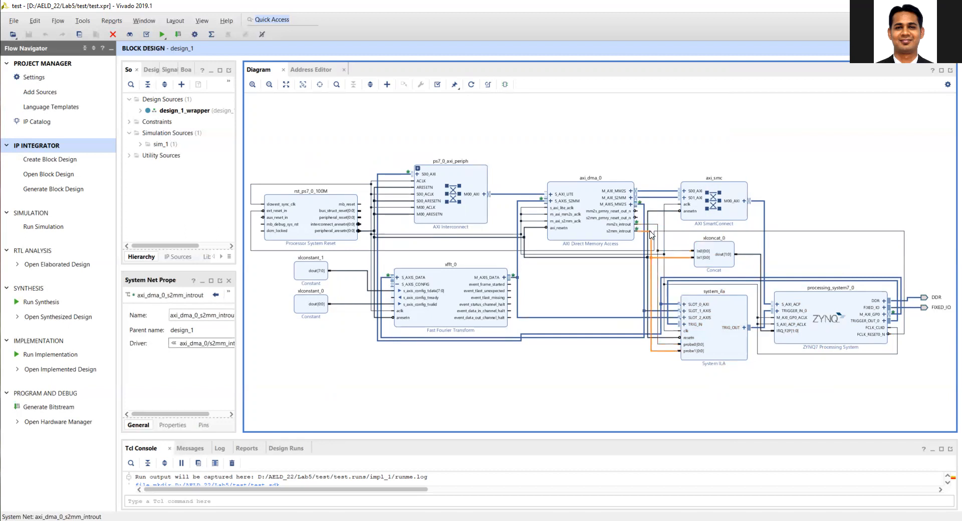
{"action": "left_click", "coordinate": [713, 329]}
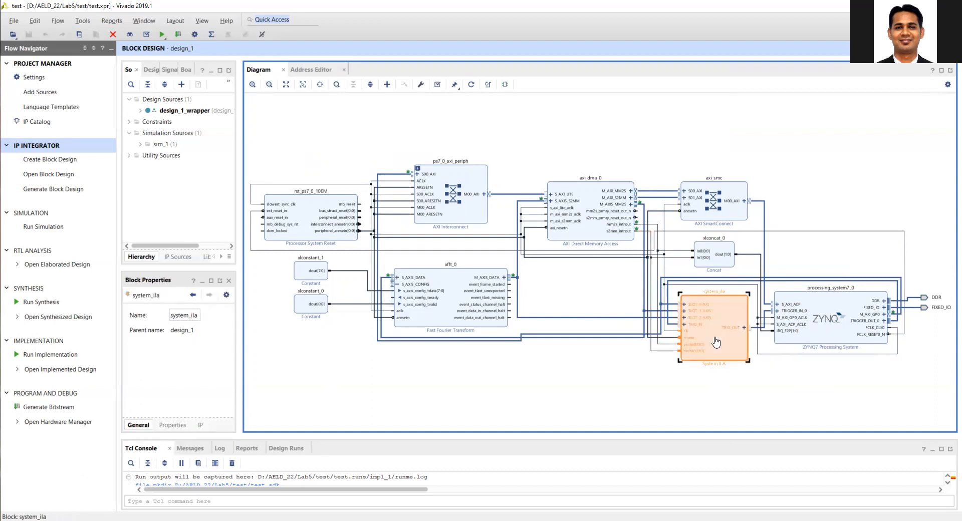
{"action": "double_click", "coordinate": [713, 331]}
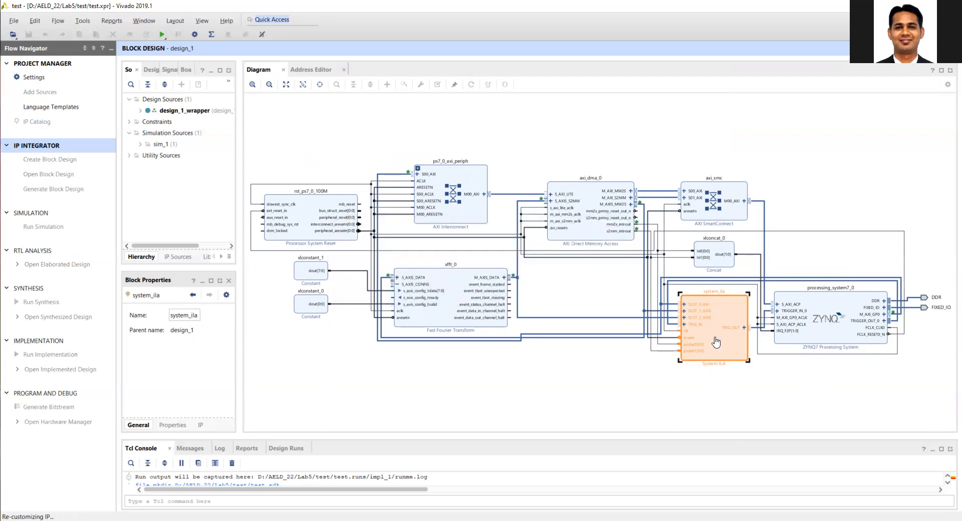
{"action": "mouse_move", "coordinate": [716, 341]}
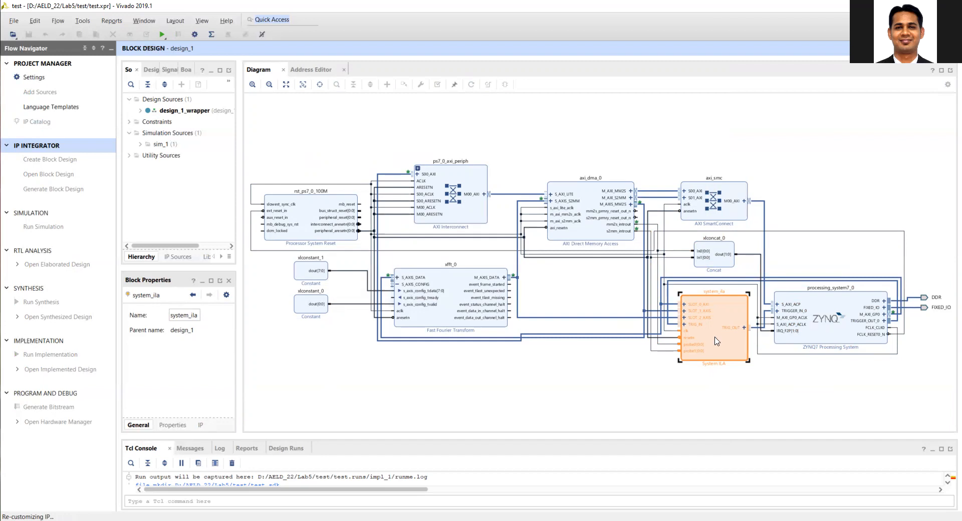
{"action": "double_click", "coordinate": [713, 331]}
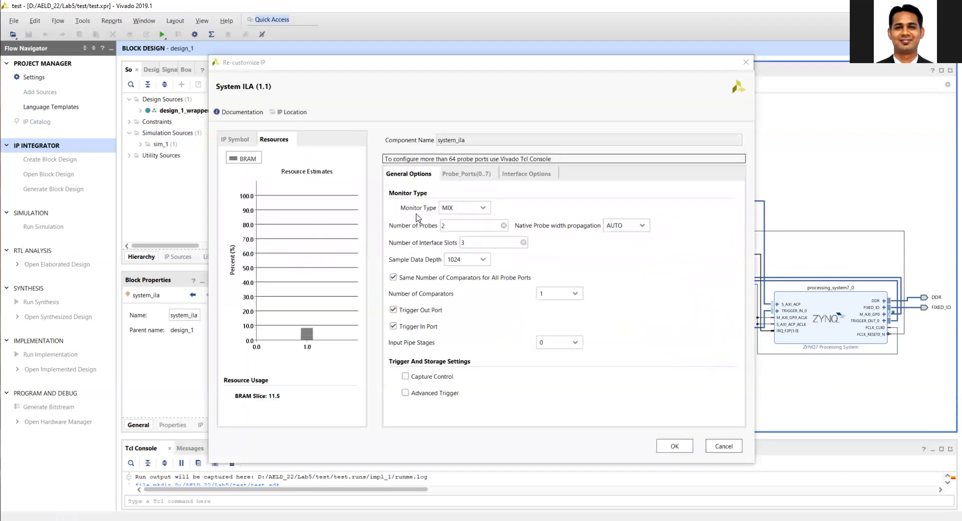
{"action": "mouse_move", "coordinate": [457, 212]}
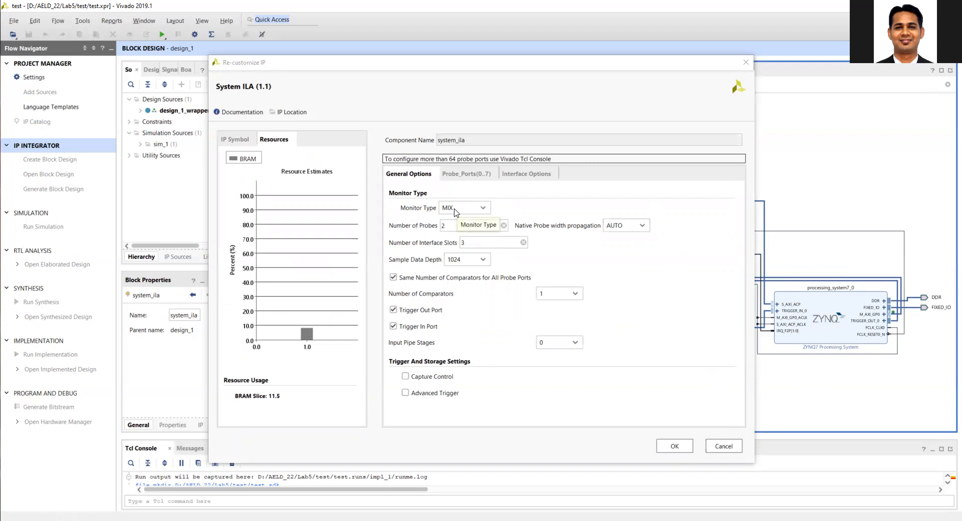
{"action": "left_click", "coordinate": [482, 208]}
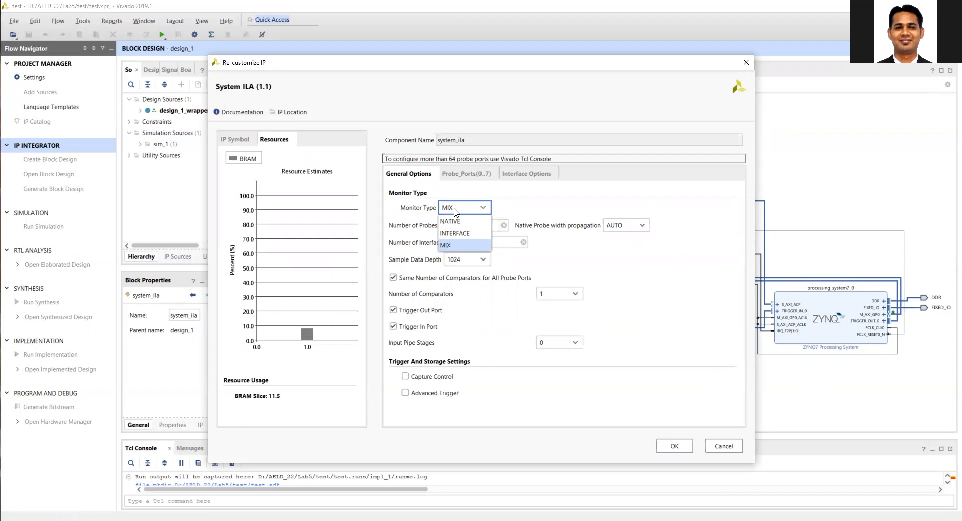
{"action": "left_click", "coordinate": [445, 245]}
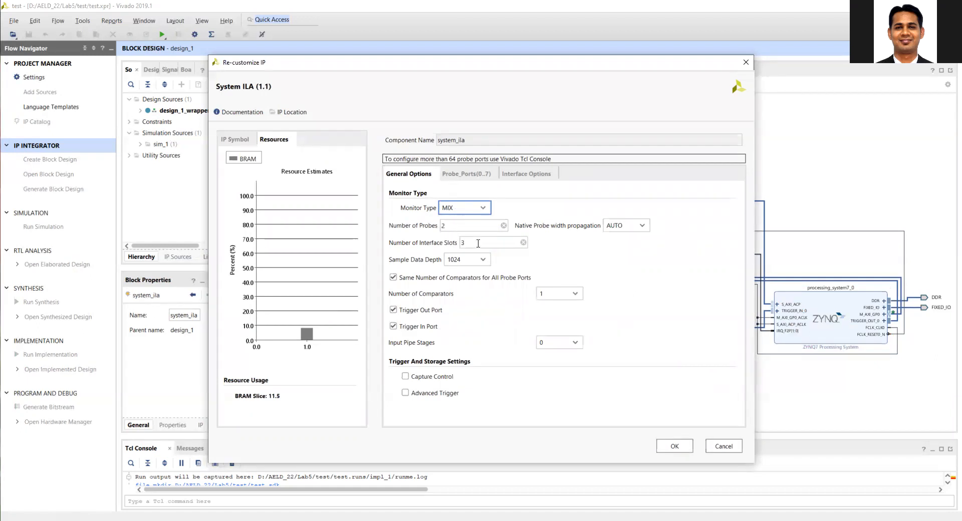
{"action": "left_click", "coordinate": [472, 226]}
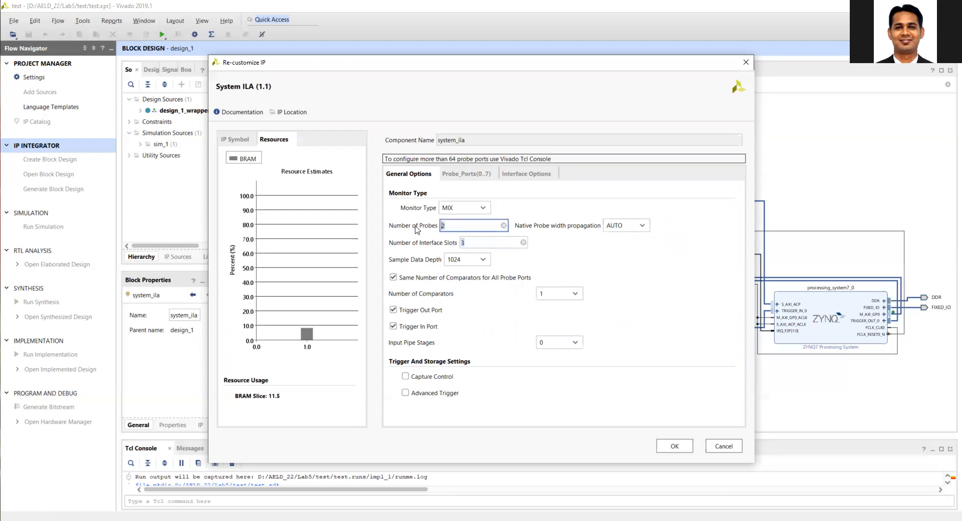
{"action": "mouse_move", "coordinate": [723, 446]}
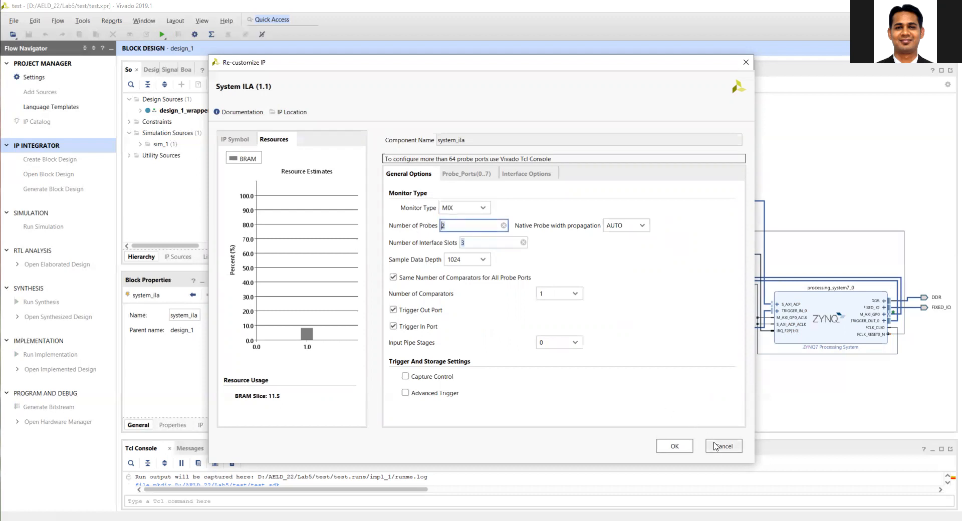
{"action": "left_click", "coordinate": [673, 446]}
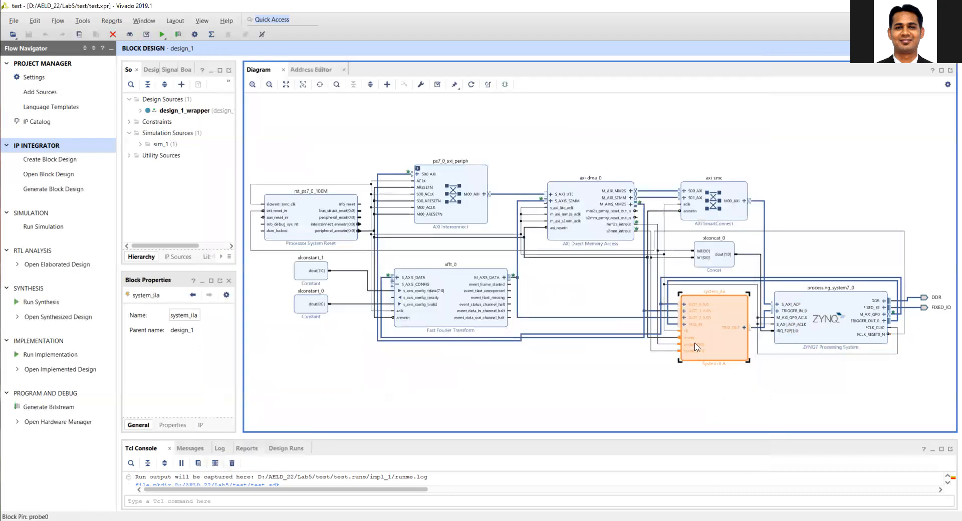
{"action": "left_click", "coordinate": [692, 352]}
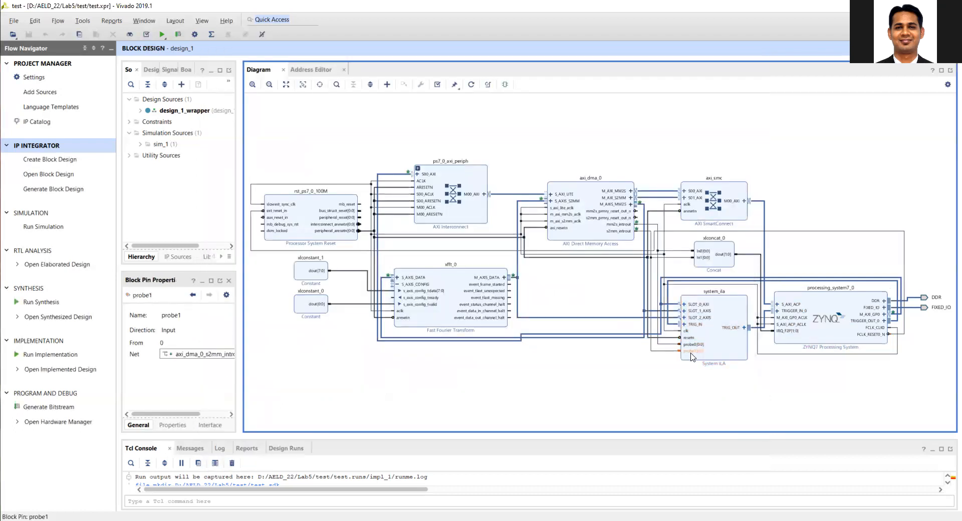
{"action": "left_click", "coordinate": [657, 347]}
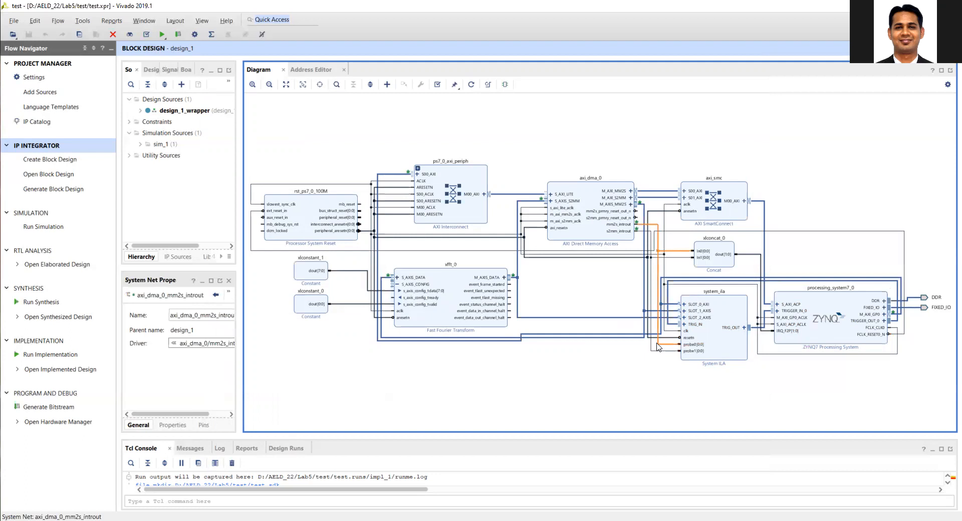
{"action": "left_click", "coordinate": [683, 324]}
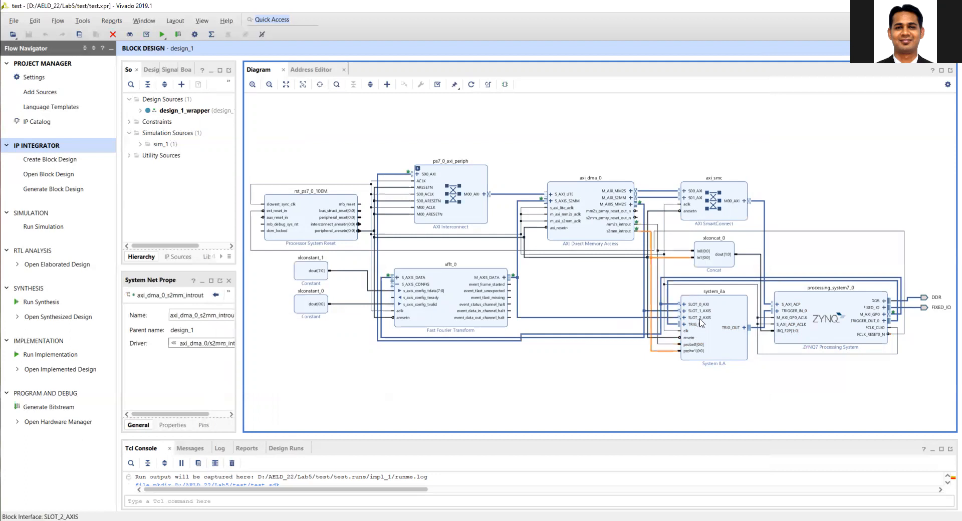
{"action": "left_click", "coordinate": [696, 310]}
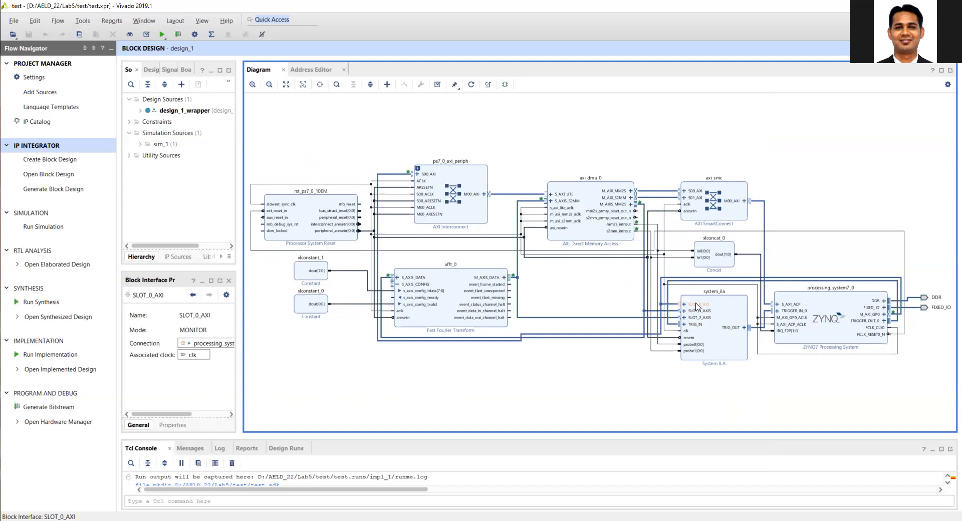
{"action": "mouse_move", "coordinate": [695, 307]}
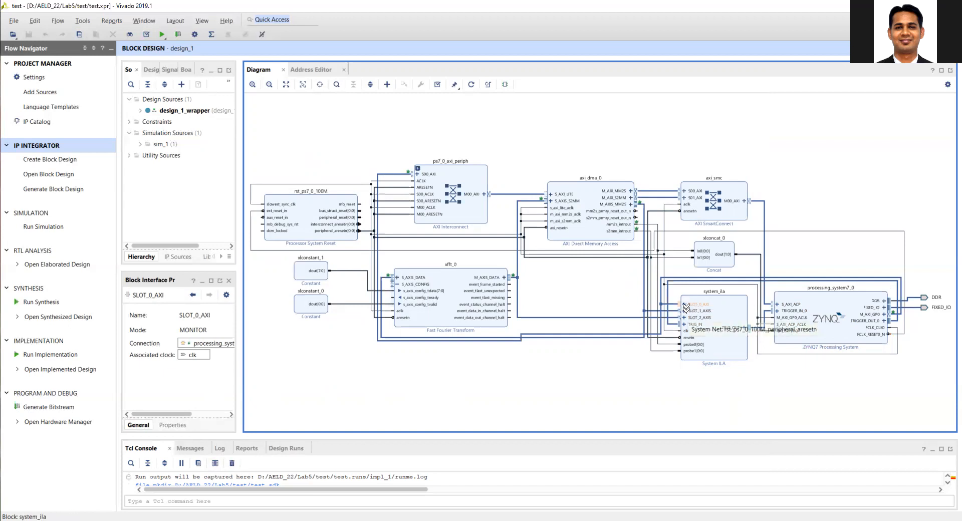